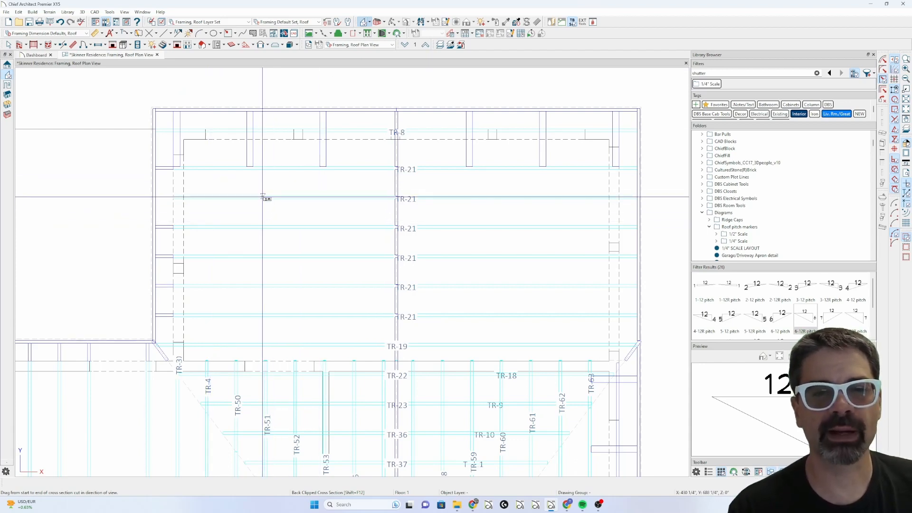
mouse_move(263, 200)
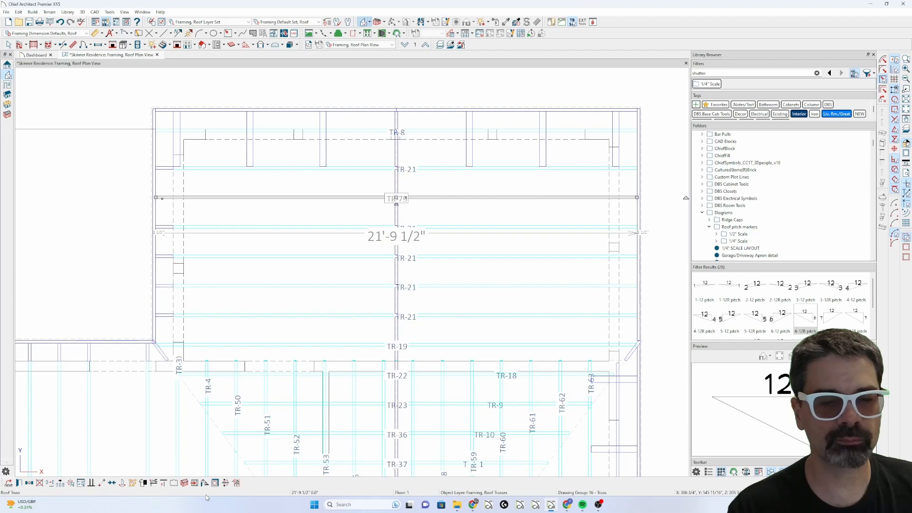
mouse_move(204, 483)
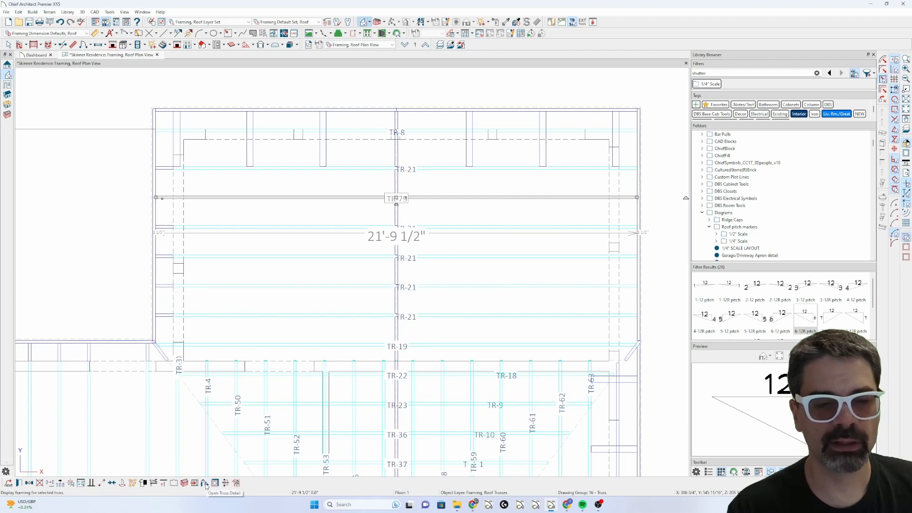
- Open the truss detail drawing for truss TR-78 from the roof framing plan
click(206, 483)
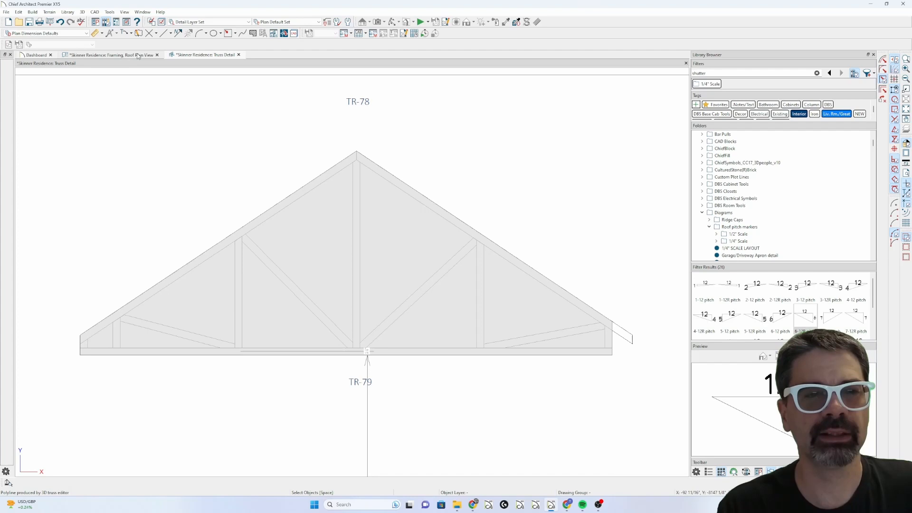
- Switch to the house cross-section view showing the roof profile and walls
click(114, 55)
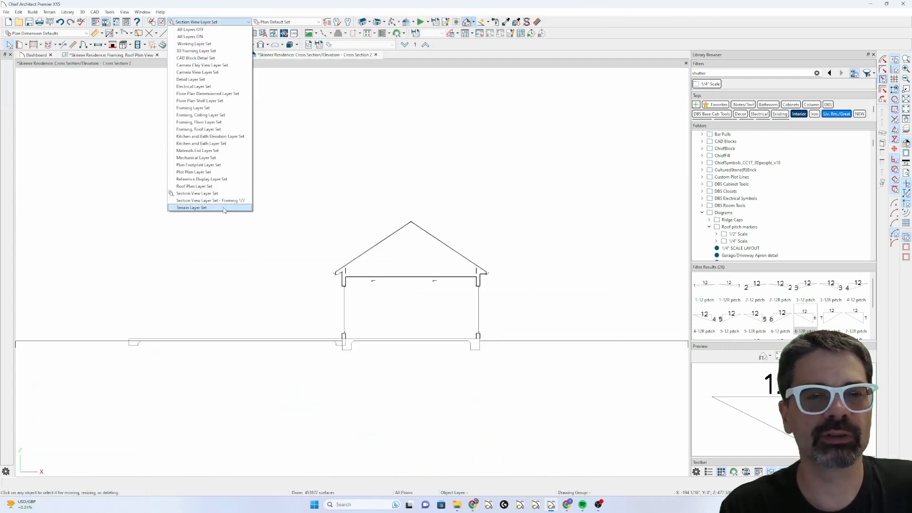
mouse_move(230, 204)
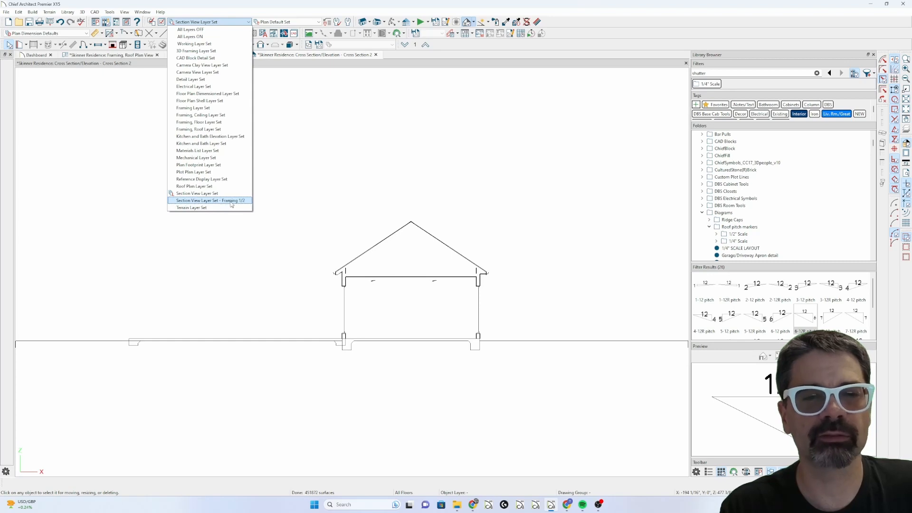
- Apply Section View Layer Set - Framing 1/2 and drag TR-89's top chord over the overhang
click(209, 200)
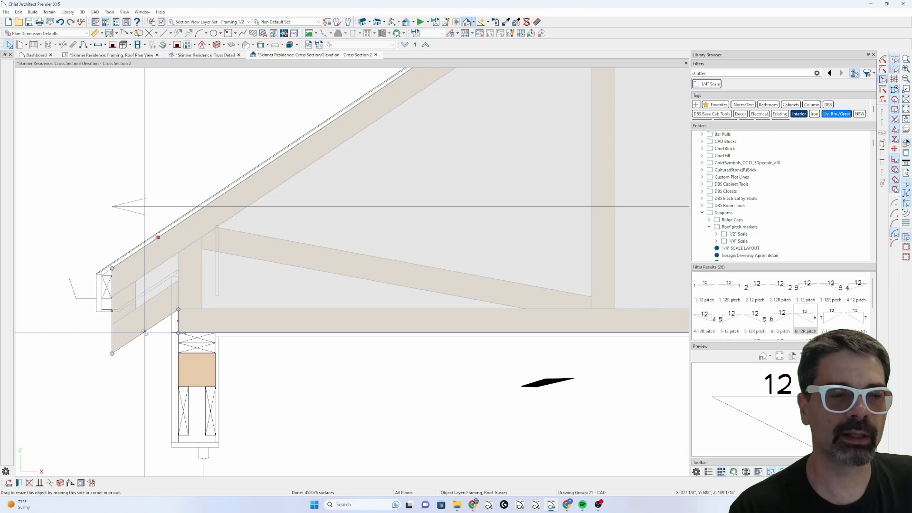
drag(144, 332, 148, 239)
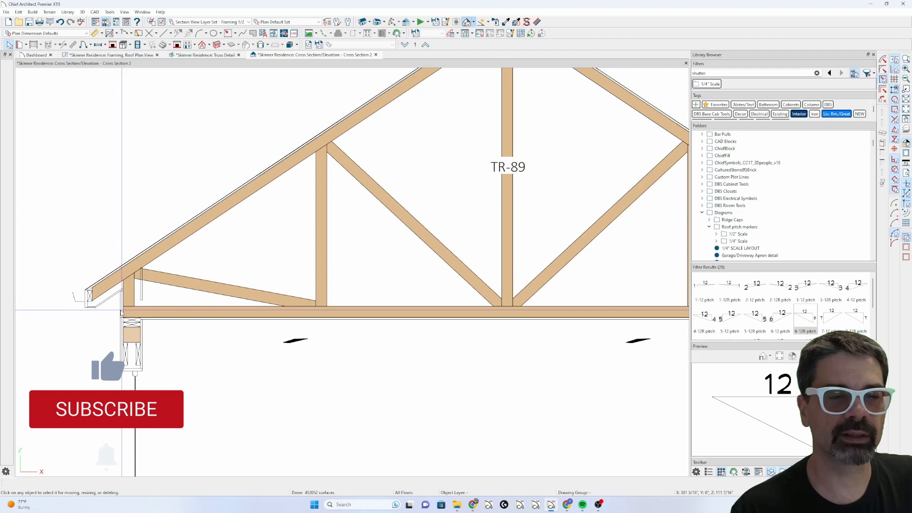
click(106, 409)
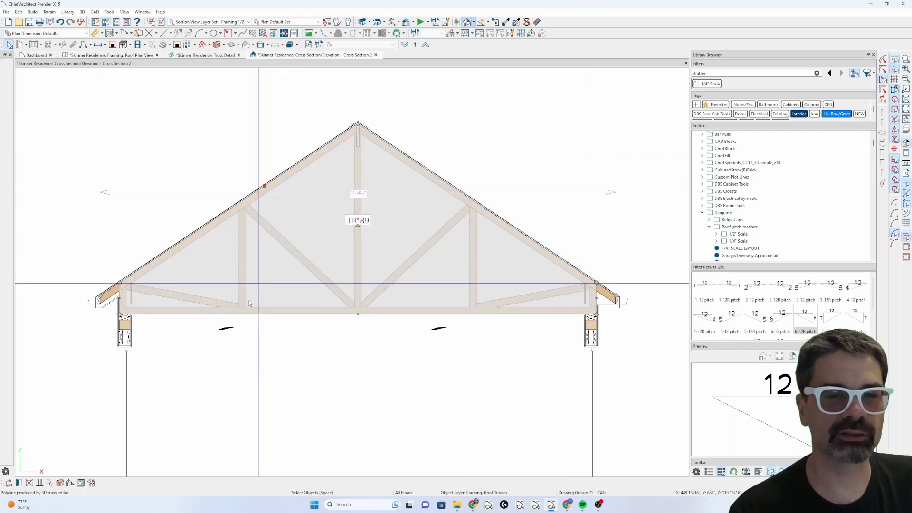
- Open the TR-89 truss detail, then return to the roof framing plan
click(201, 54)
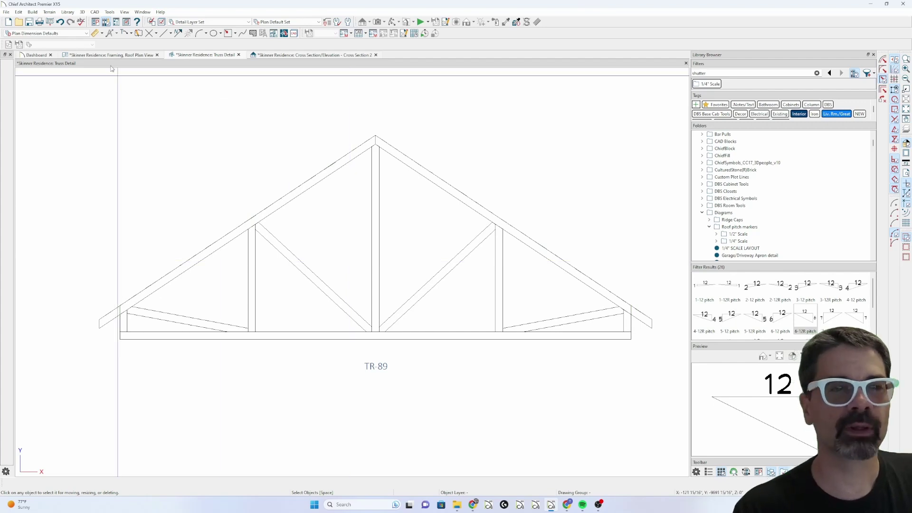
click(113, 55)
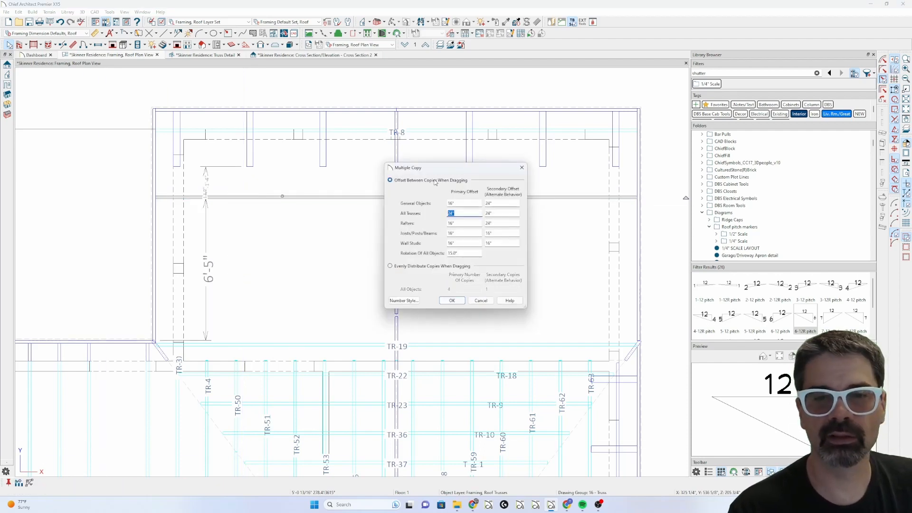
- Set the All Trusses copy spacing and place repeated TR-89 copies across the roof
click(452, 300)
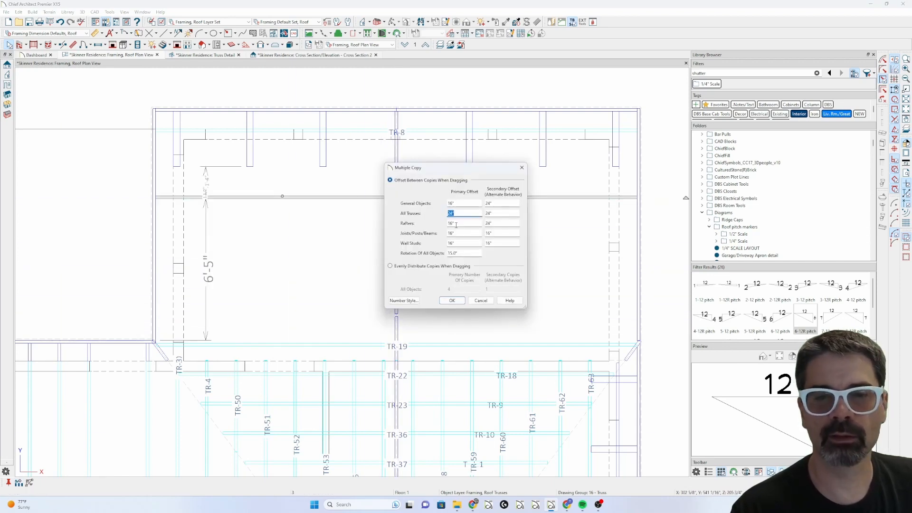
click(451, 301)
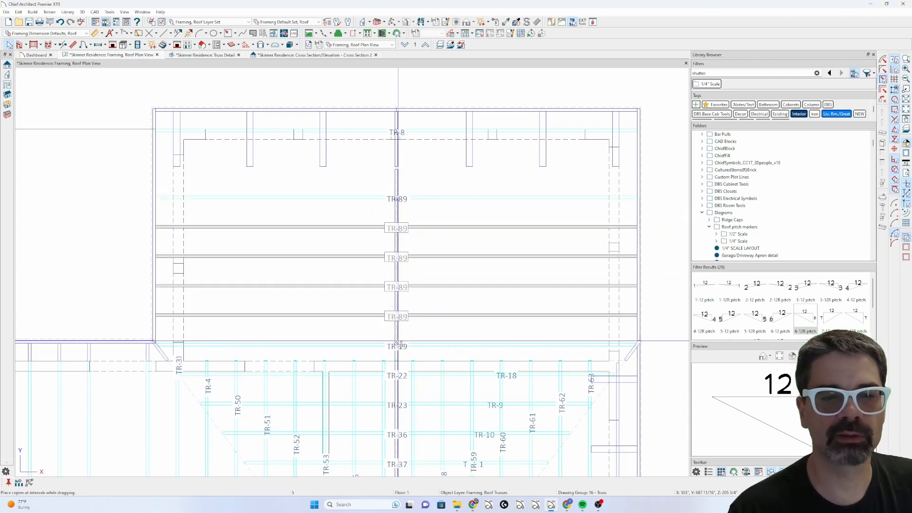
click(395, 198)
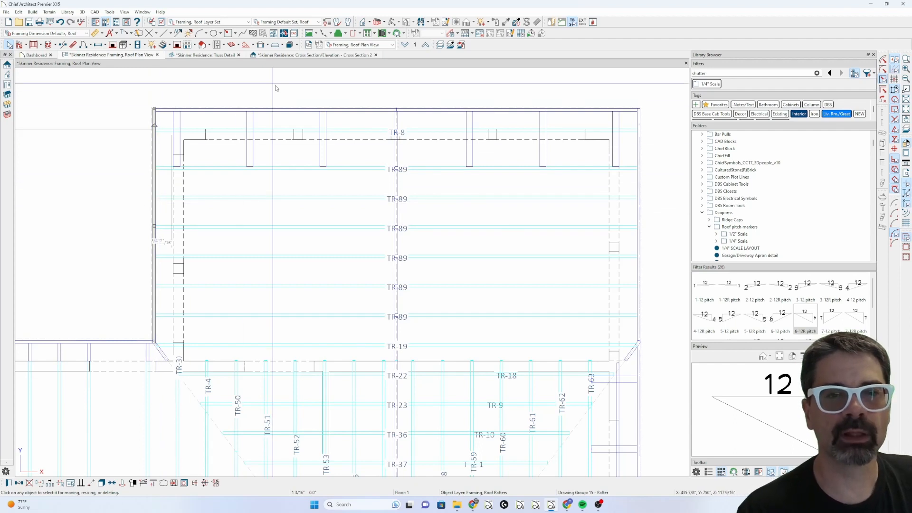
- Switch to the cross section to review TR-89 and its 16'-7" span
click(307, 55)
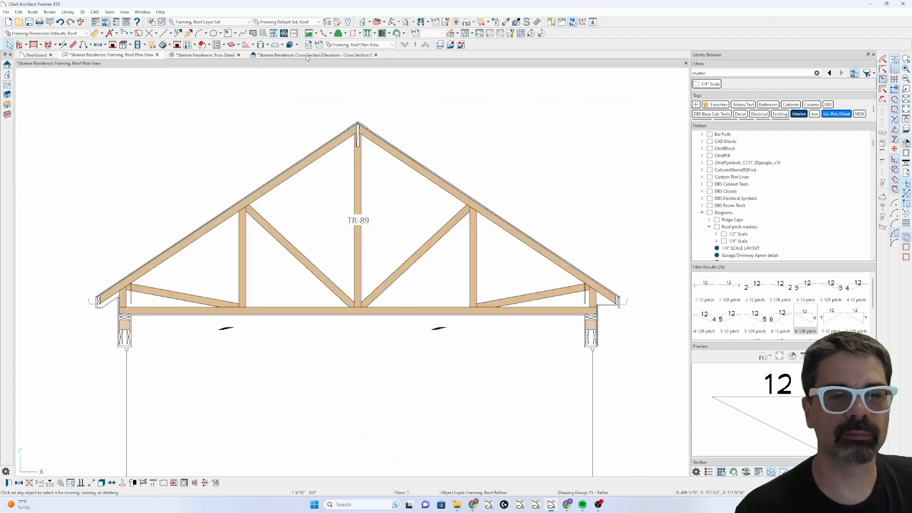
click(312, 54)
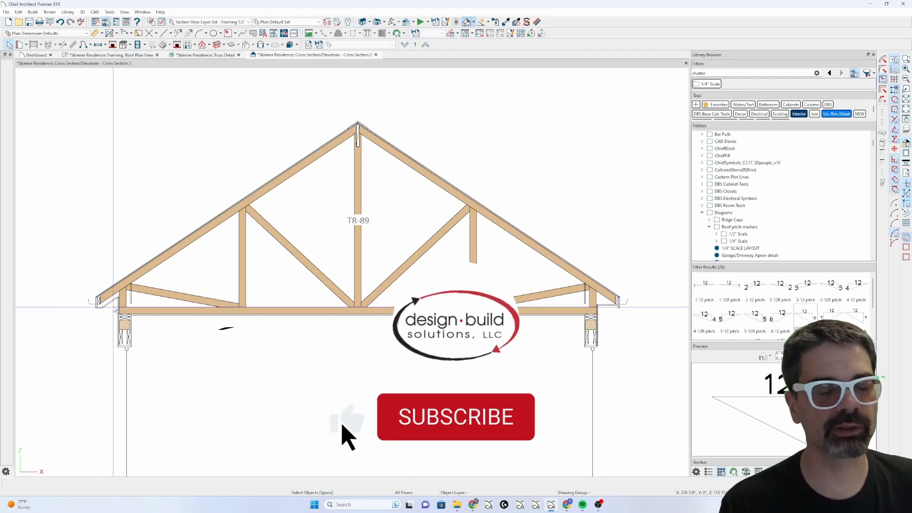
click(456, 417)
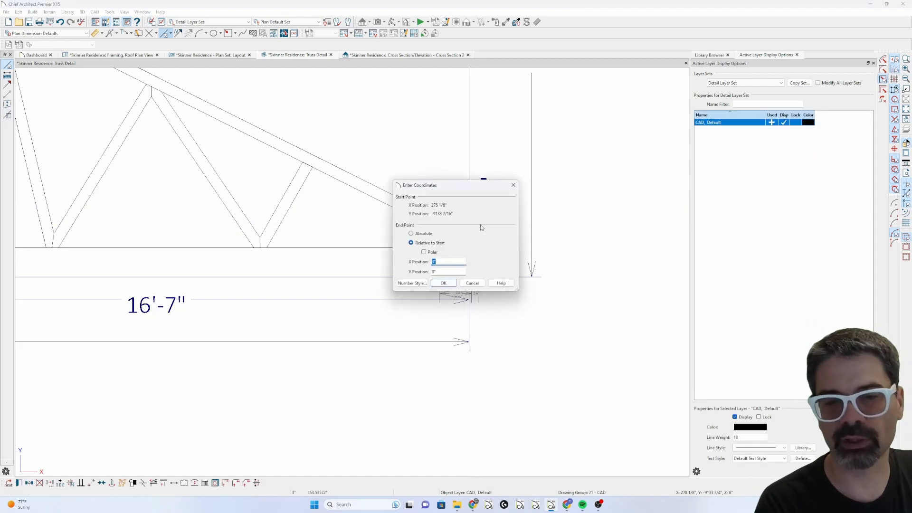
- Drag the detail's top chord end past the heel, giving 1'-2" heel and 12'-8" height
click(443, 282)
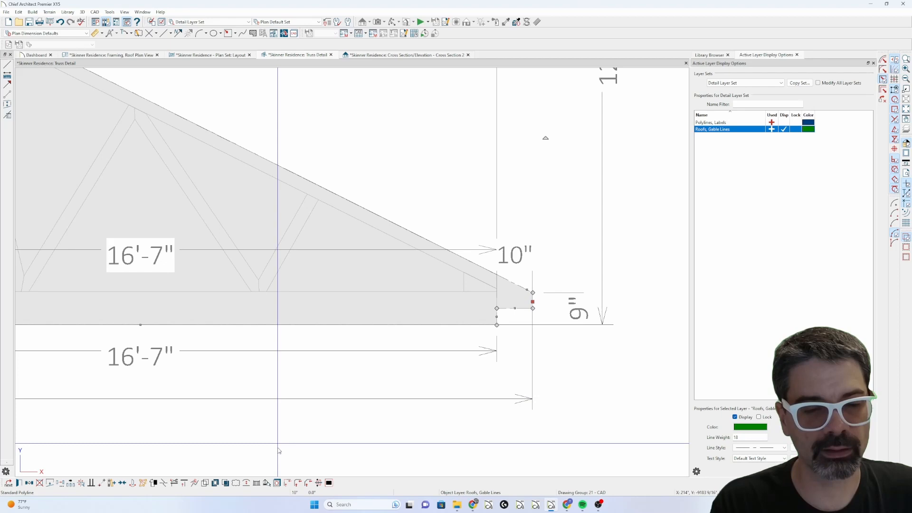
mouse_move(266, 483)
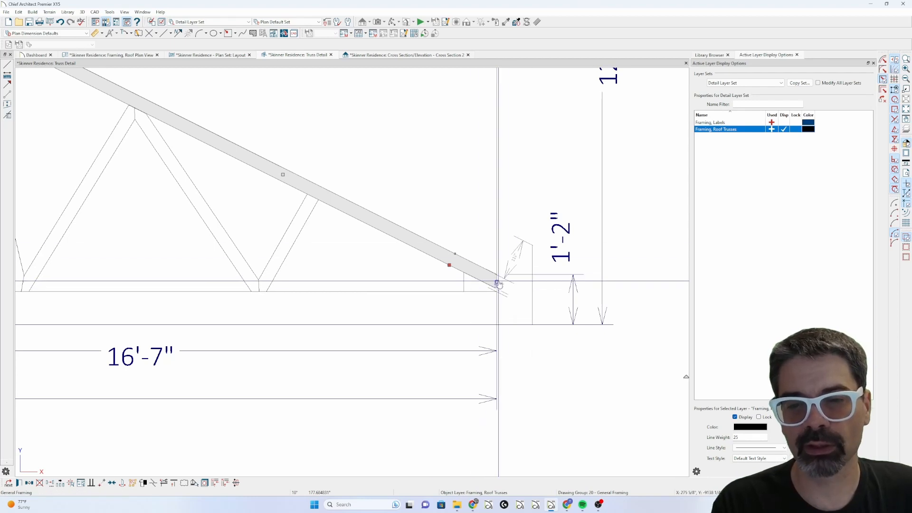
drag(499, 284, 532, 296)
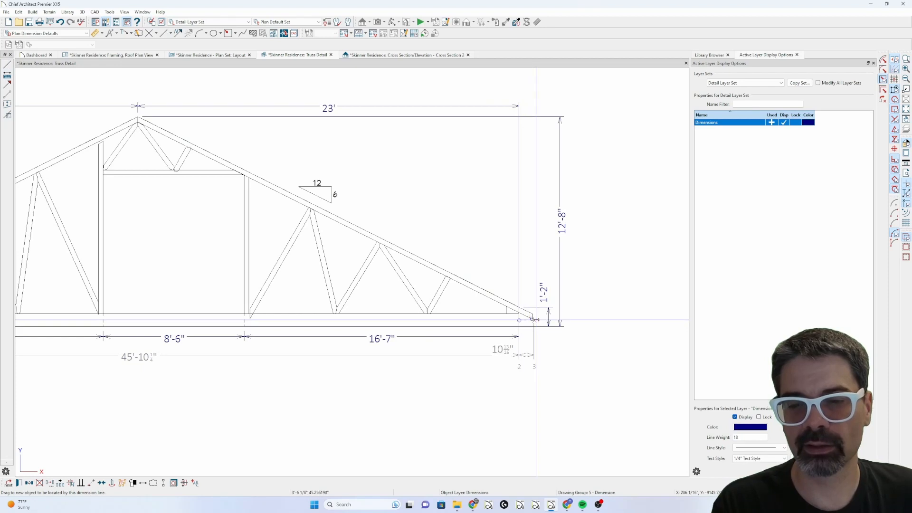
mouse_move(533, 316)
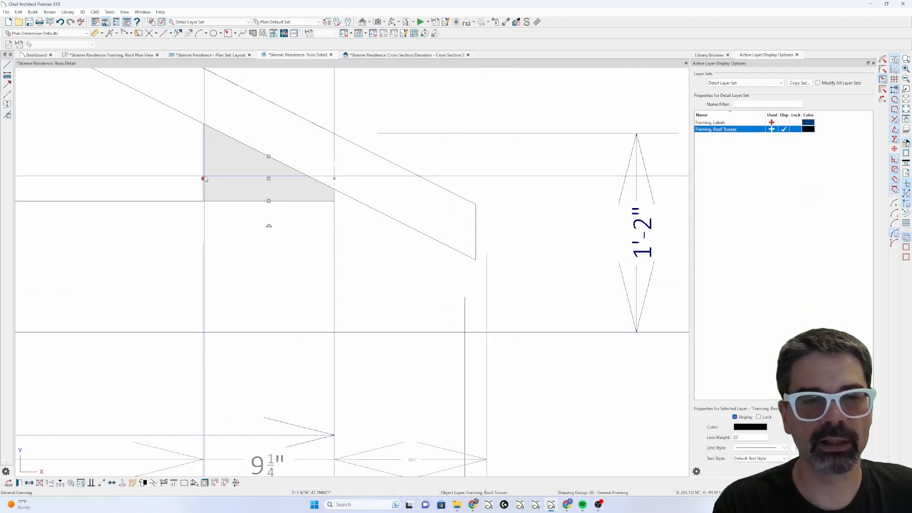
double_click(268, 179)
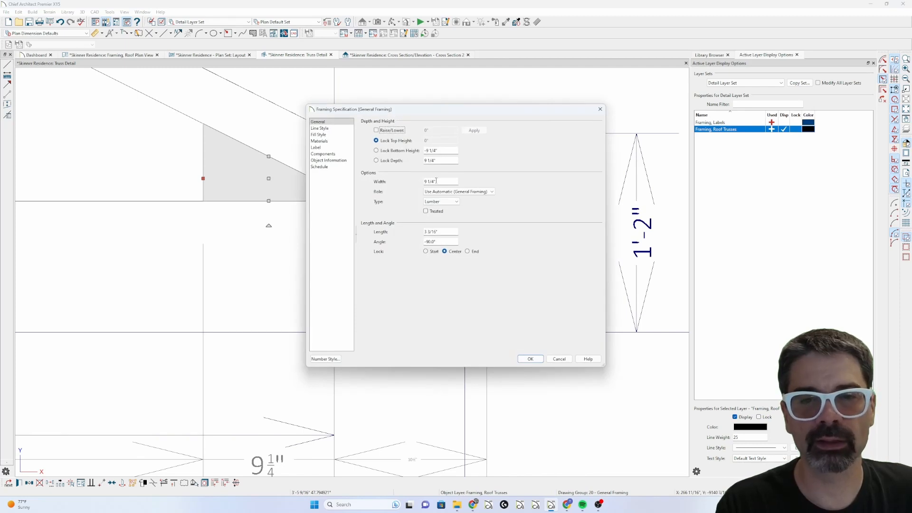
click(531, 358)
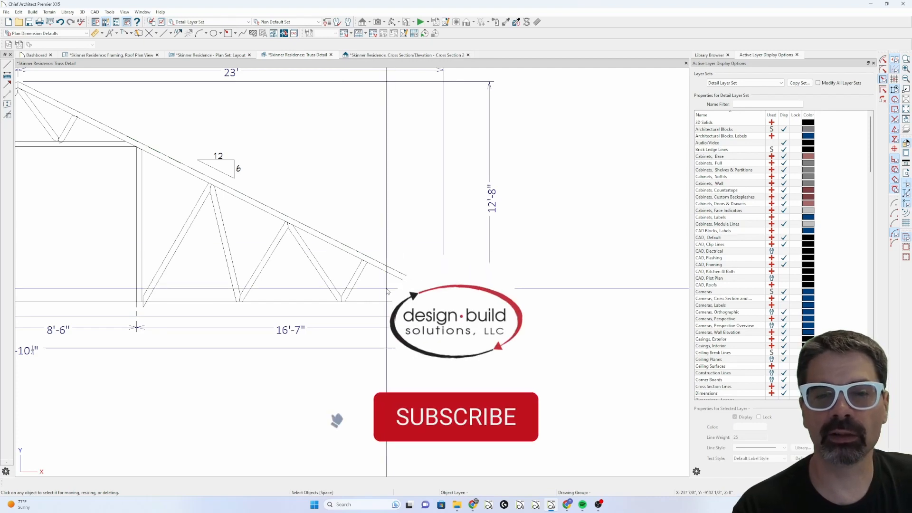
- Return to the Framing, Roof Plan View showing the trusses across the roof
click(456, 417)
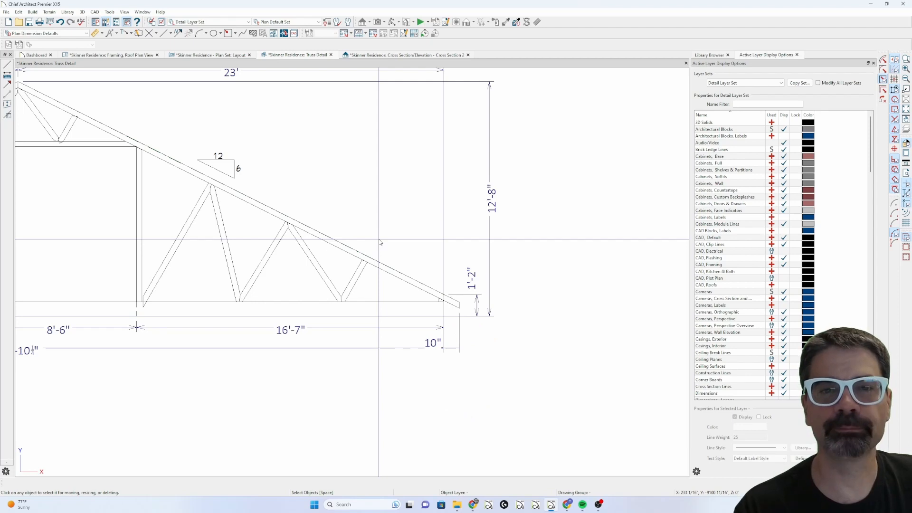
click(116, 54)
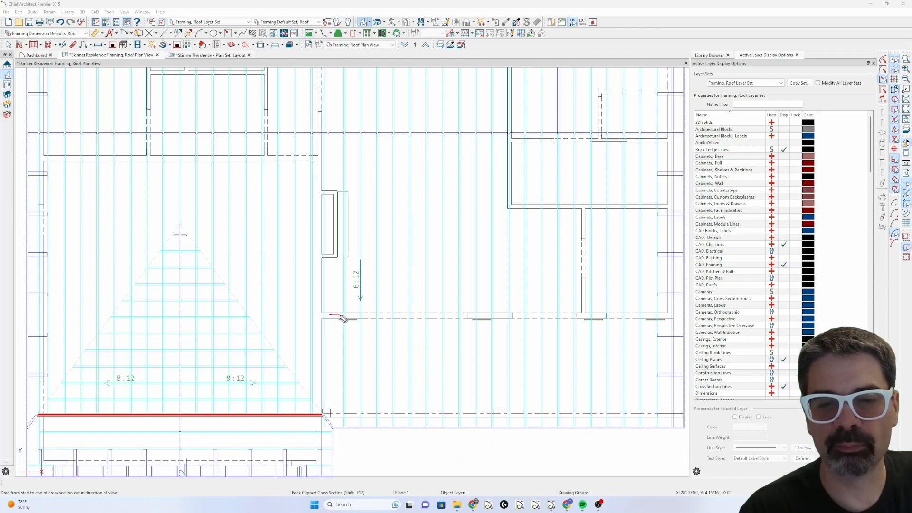
- Cut a back clipped cross section across the porch roof framing, creating Cross Section 2
drag(340, 318, 663, 317)
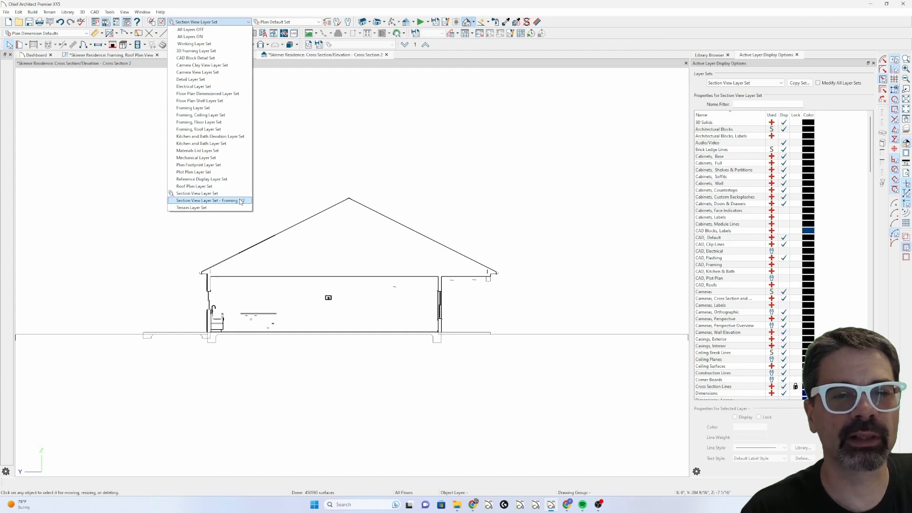
- Apply Section View Layer Set - Framing 1/2 to display the roof truss members
click(206, 200)
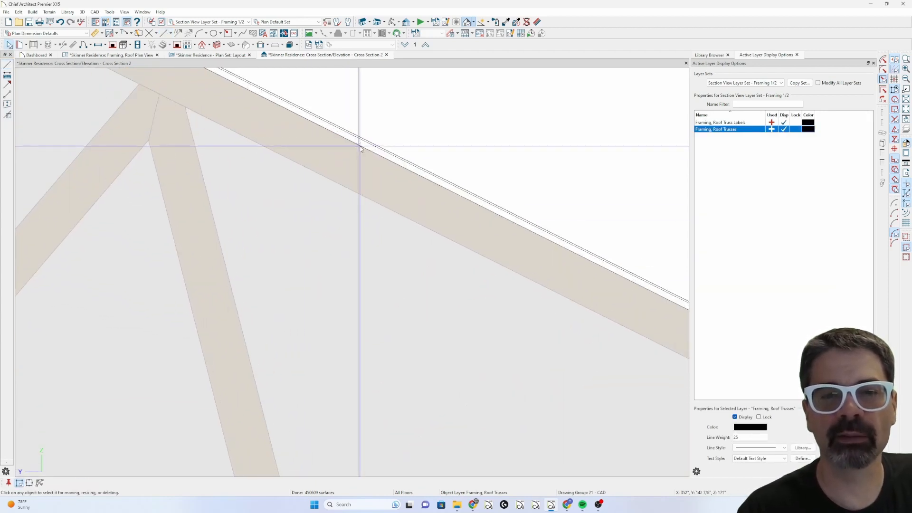
- Select the cantilevered porch truss in the section and open its Truss Detail drawing
click(357, 145)
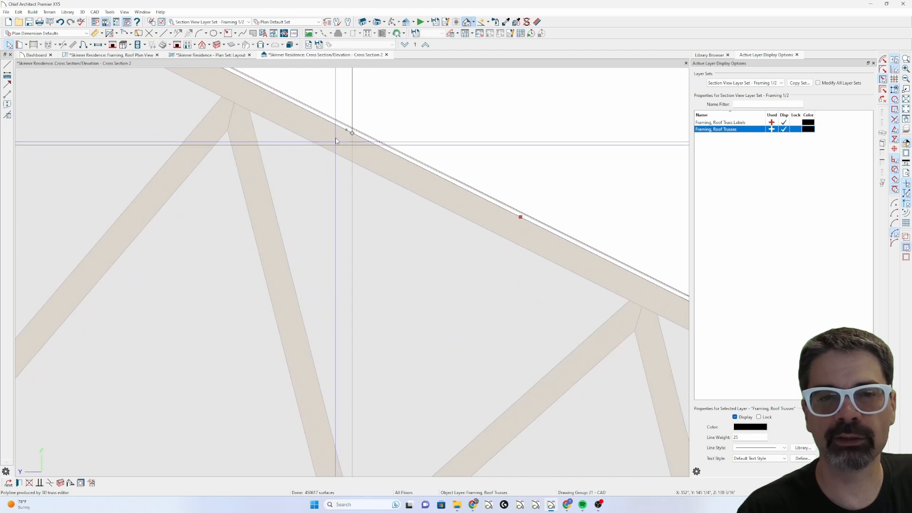
click(336, 133)
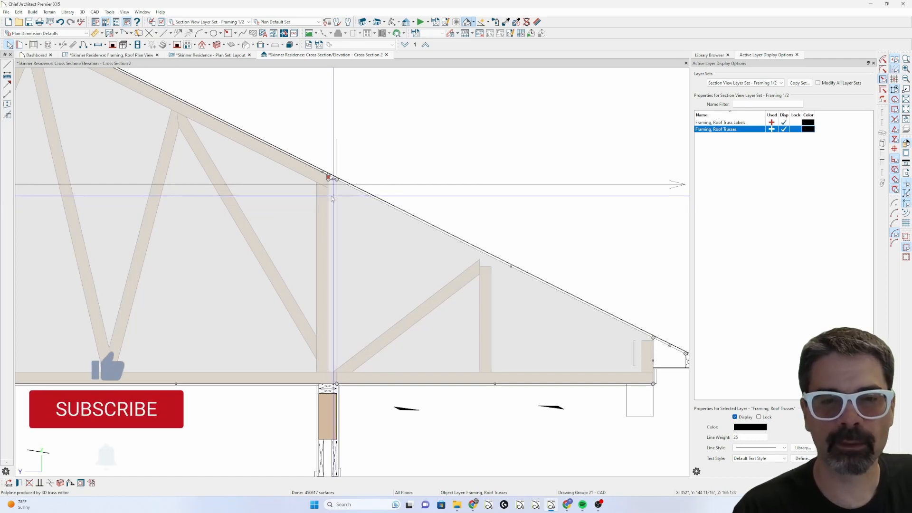
click(106, 409)
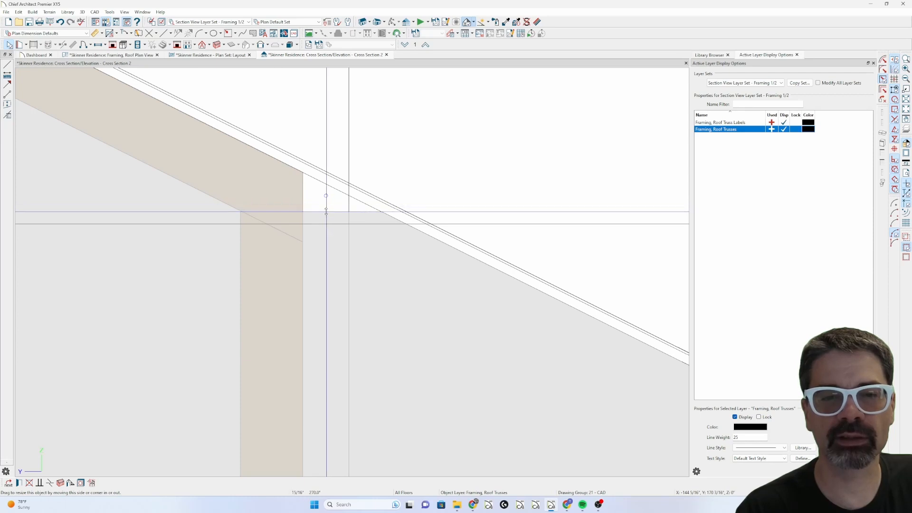
click(314, 209)
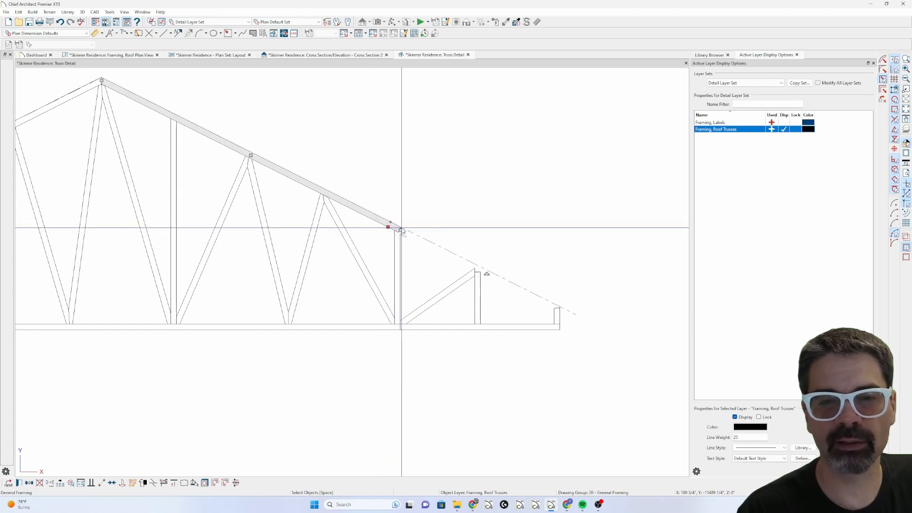
- Drag the porch truss top chord out to the overhang edge, then return to Cross Section 2
drag(390, 227, 573, 314)
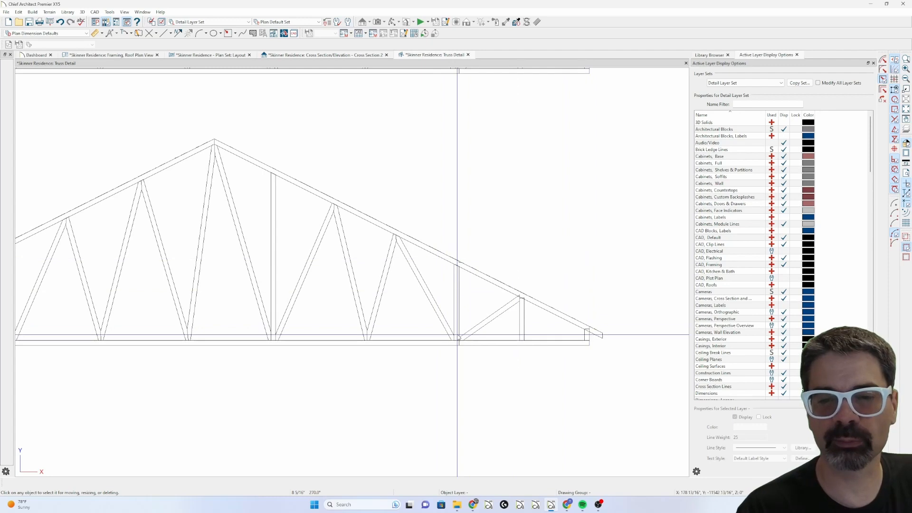
click(474, 343)
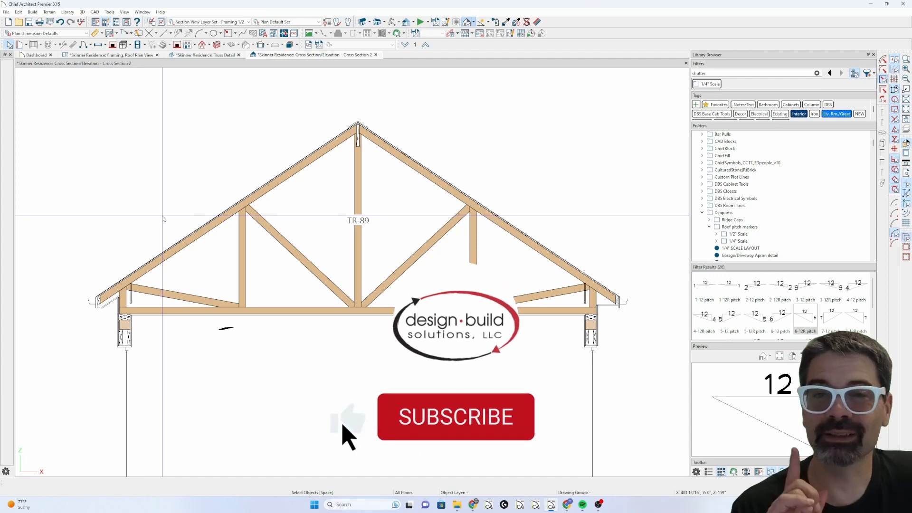
click(456, 416)
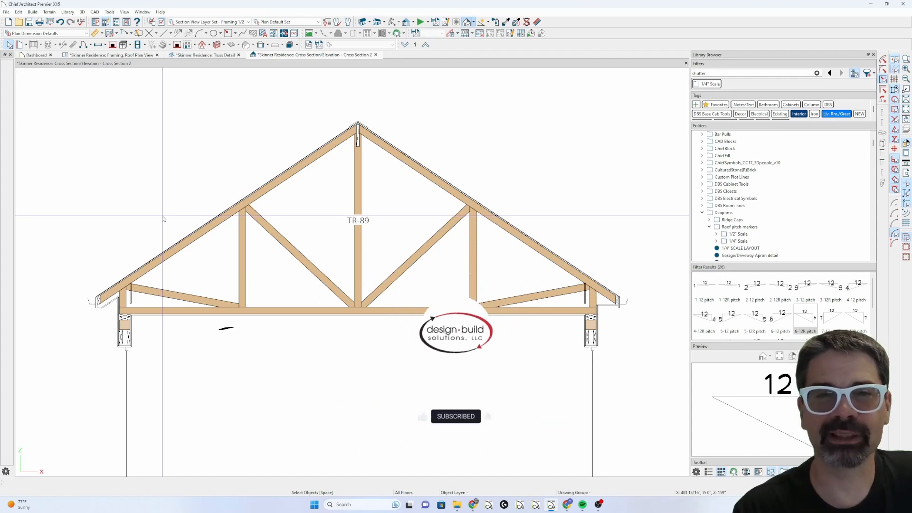